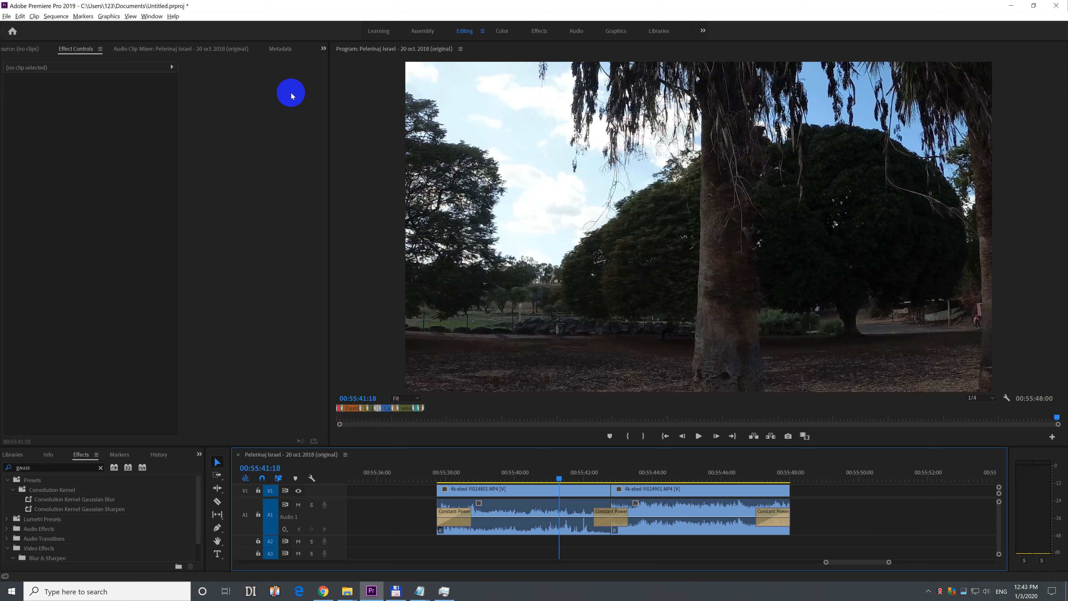
mouse_move(606, 522)
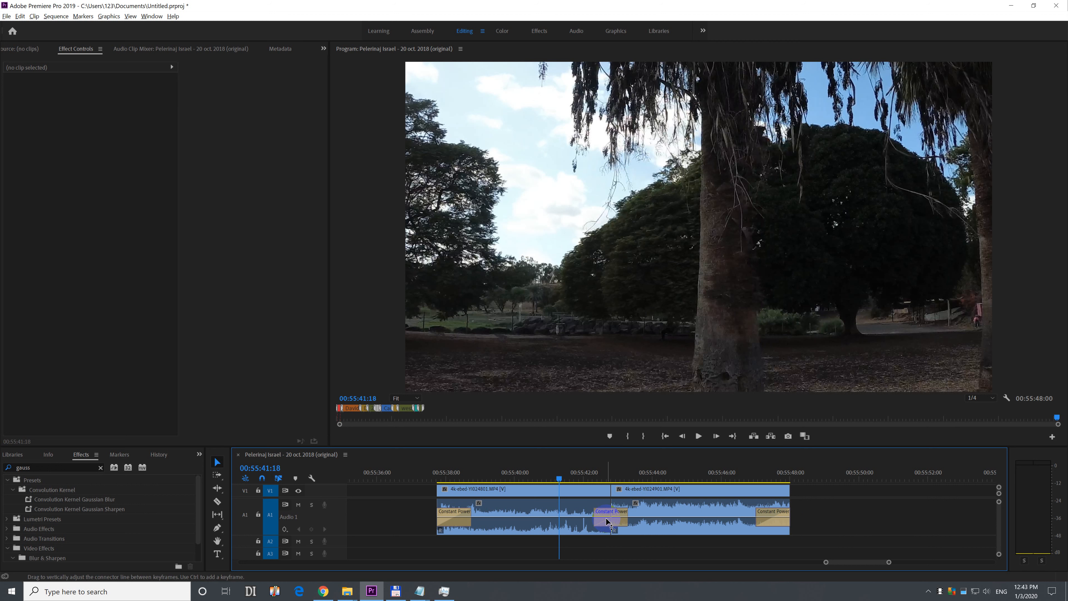
Step: Select the Constant Power crossfade between the two clips to lengthen it
left_click(611, 511)
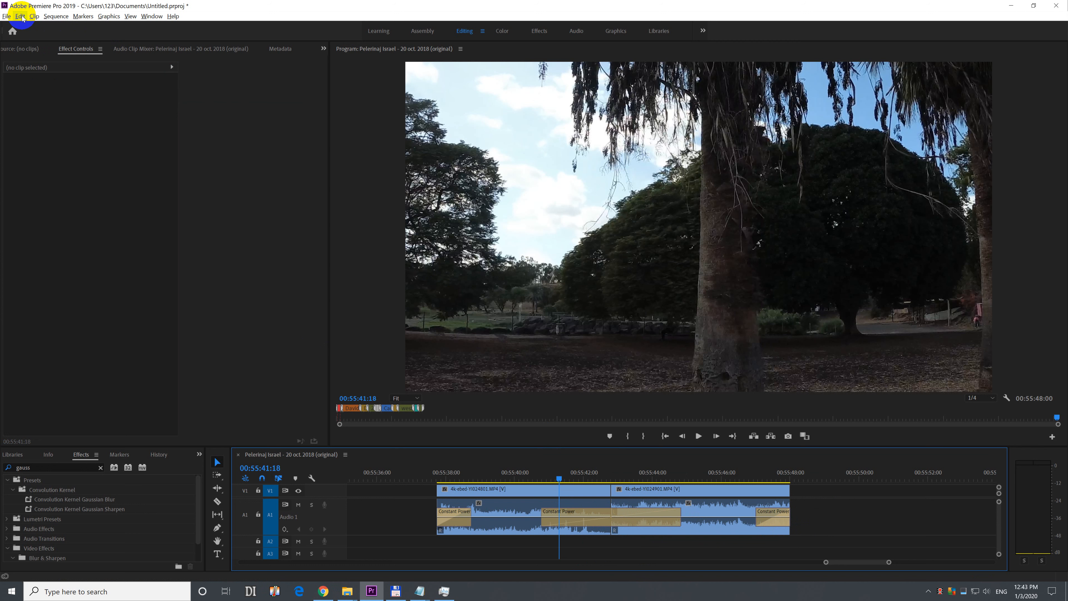
Step: Set Audio Transition Default Duration to 0.2 seconds in Preferences > Timeline
left_click(18, 16)
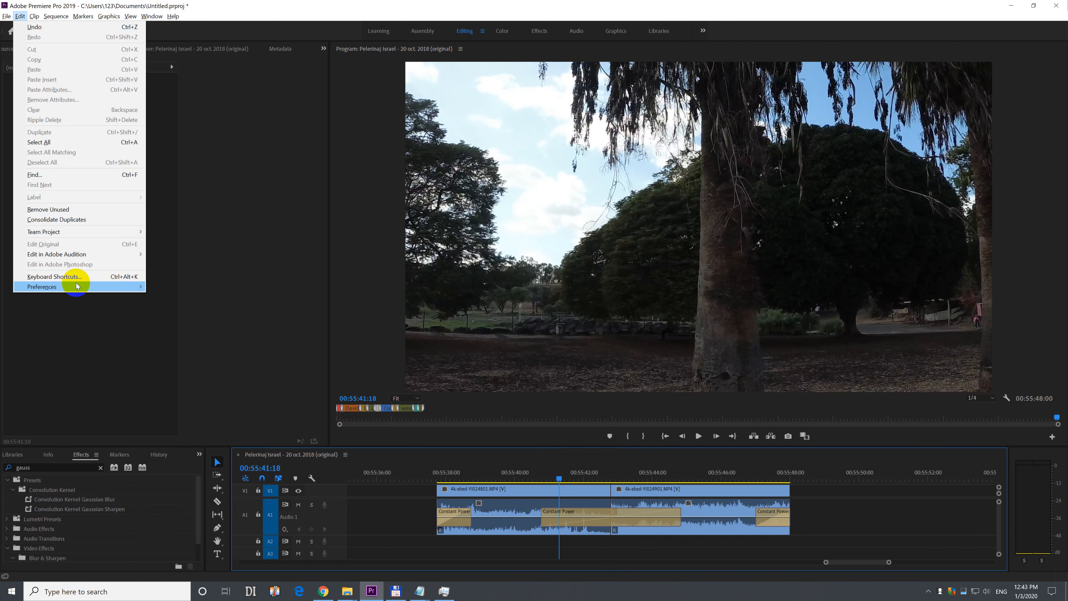
left_click(42, 286)
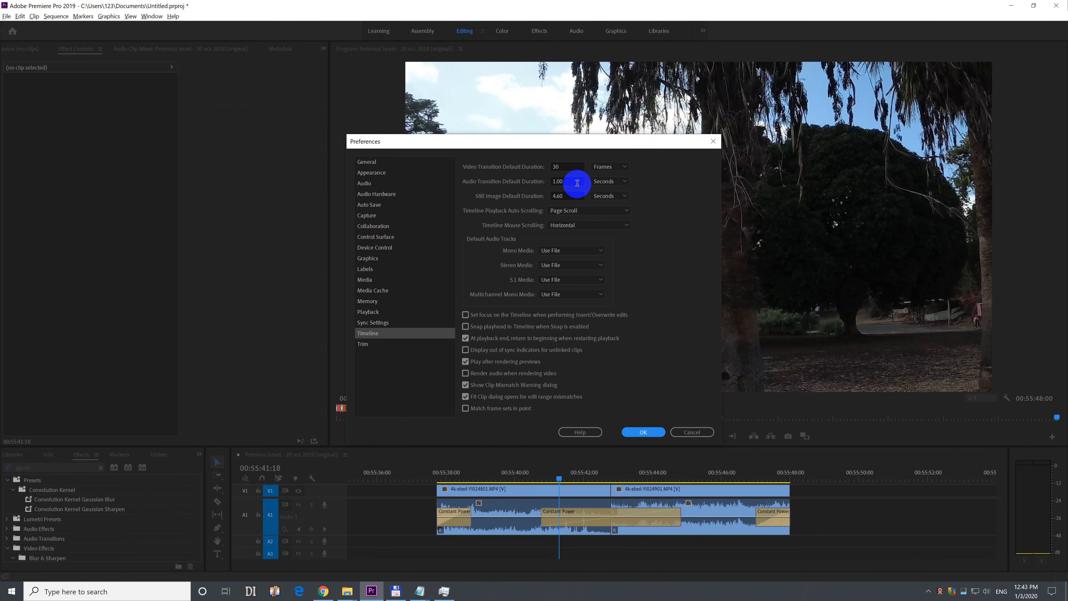
triple_click(567, 180)
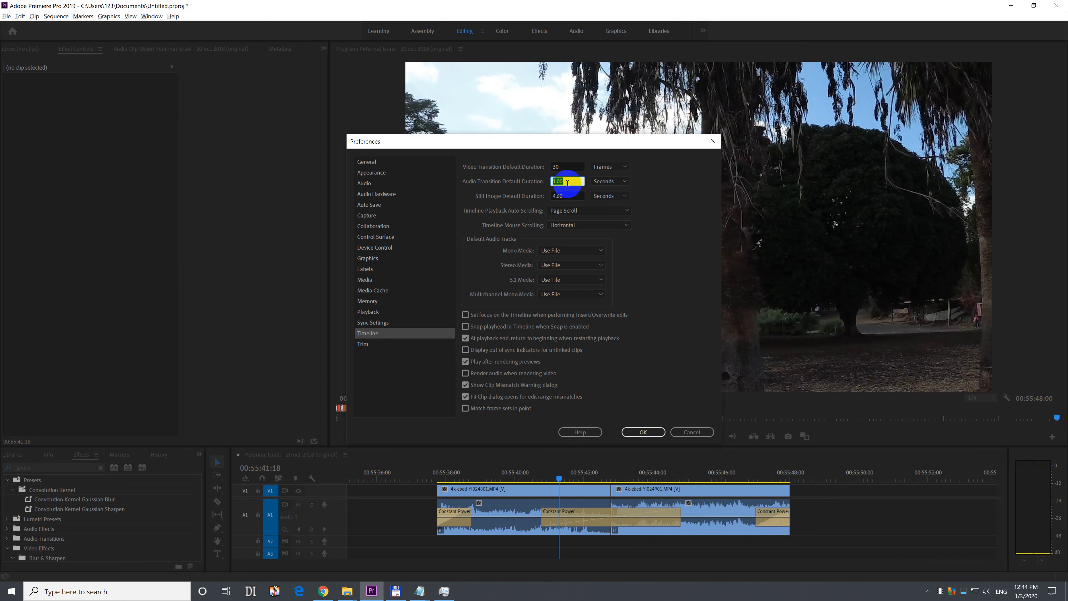
type("0.2")
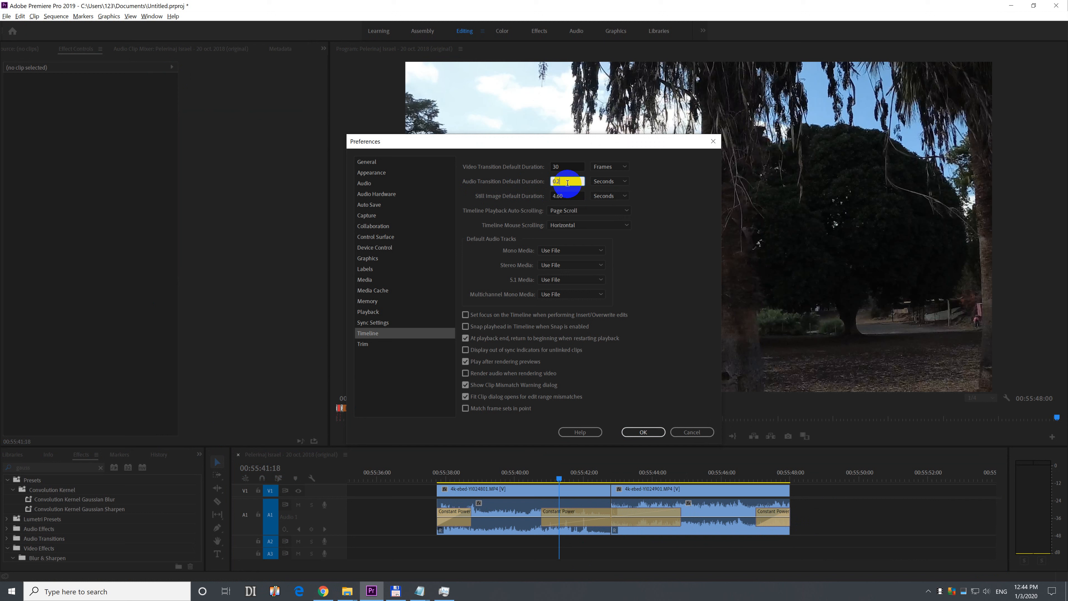
left_click(642, 431)
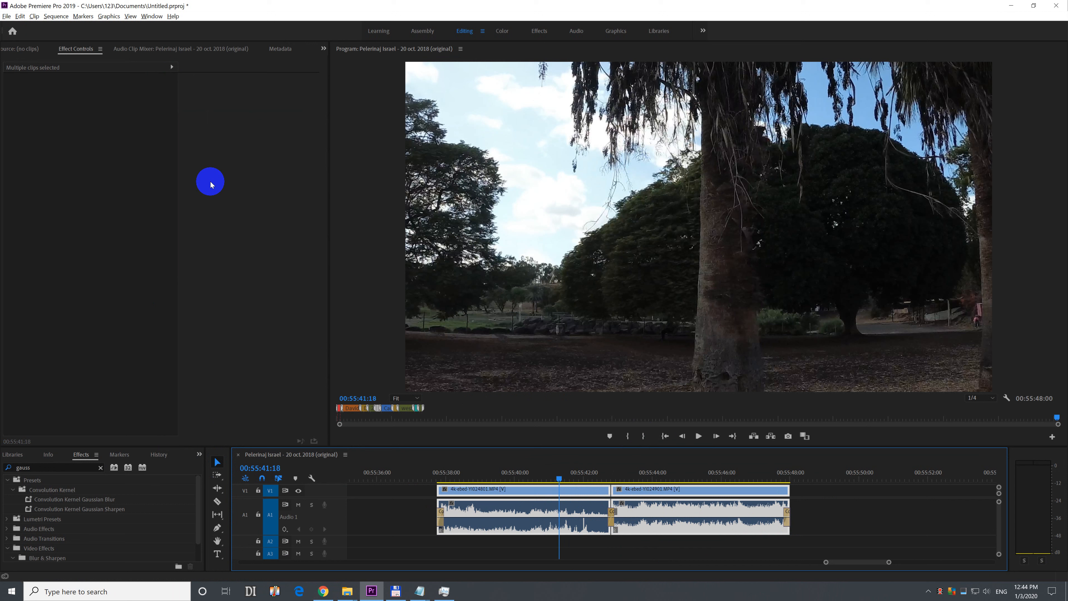
Step: Apply the default audio transition to the selected clips via the Sequence commands
left_click(56, 16)
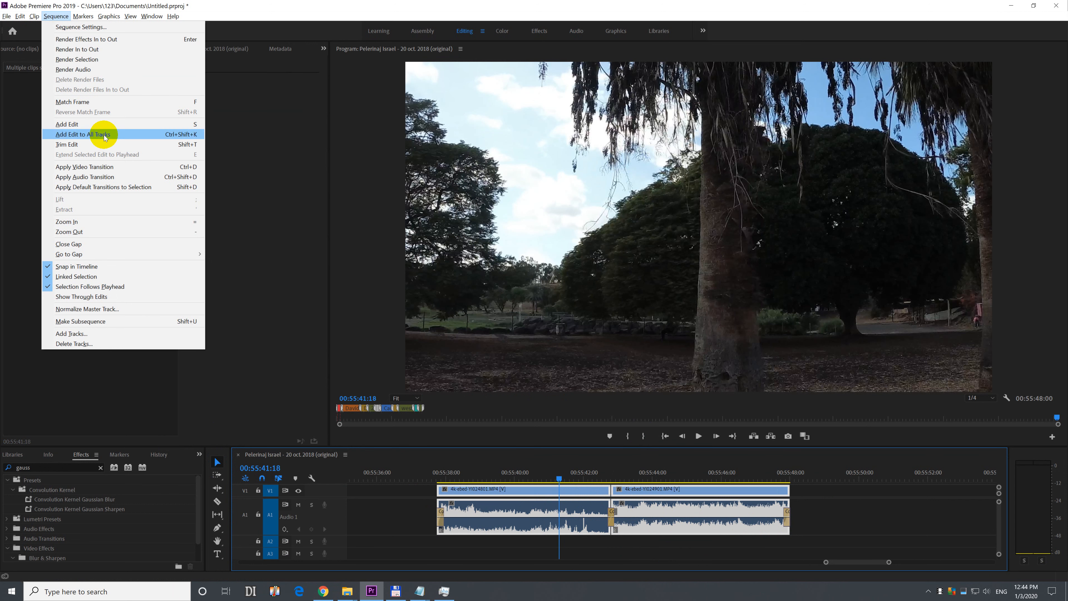
mouse_move(494, 451)
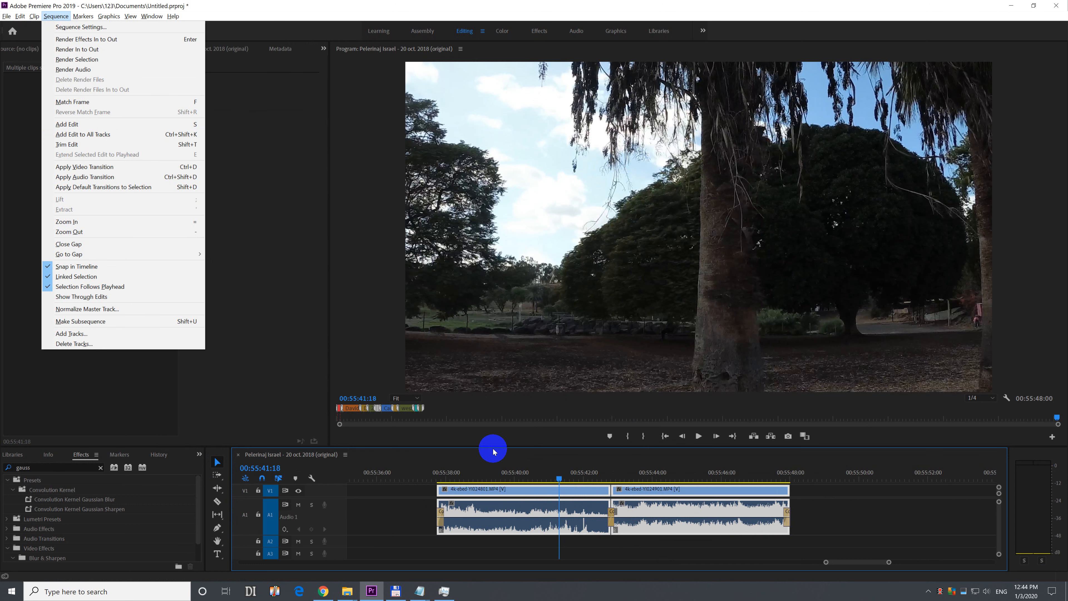
mouse_move(79, 176)
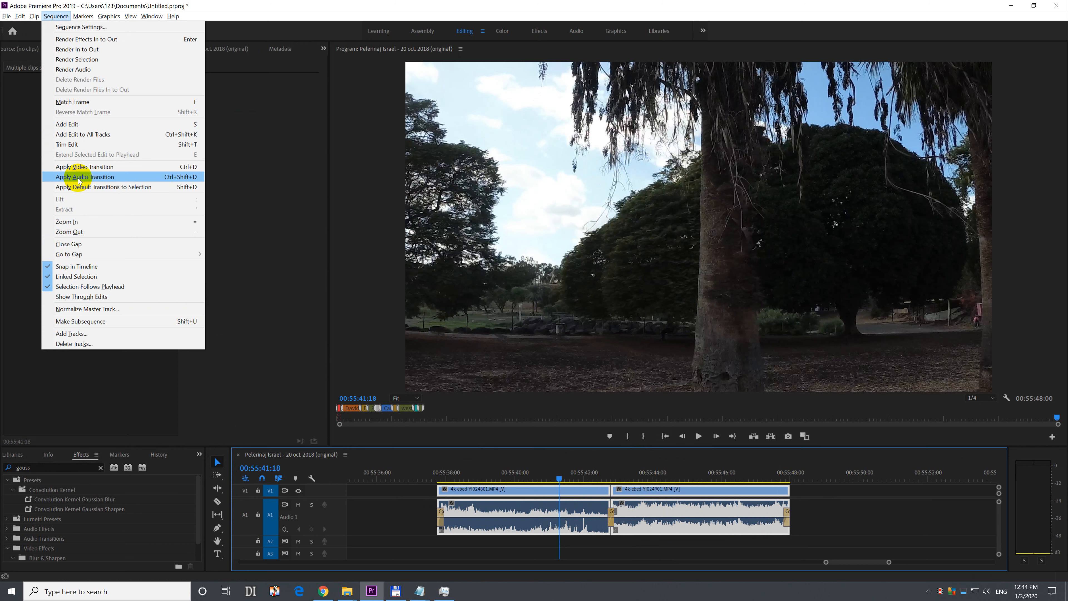
mouse_move(180, 177)
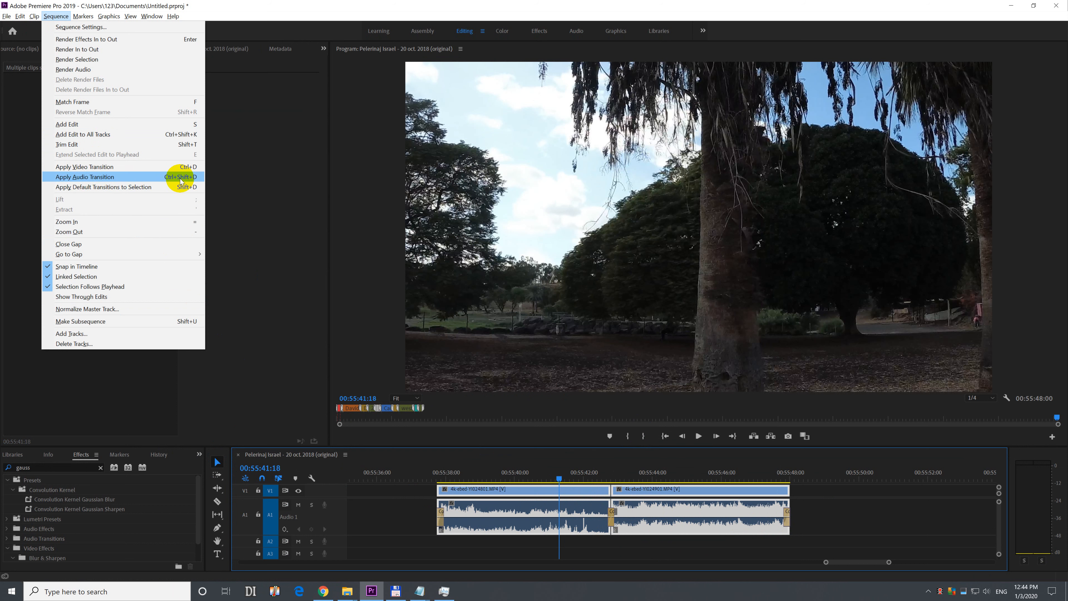
mouse_move(585, 548)
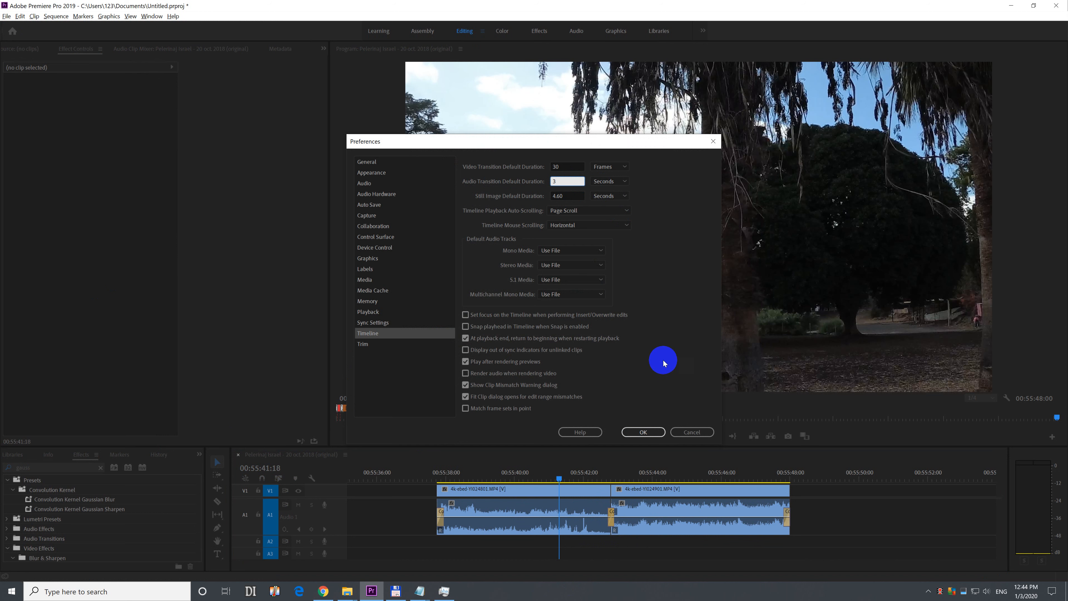
Step: Confirm the 3-second Audio Transition Default Duration in the Timeline preferences
left_click(641, 431)
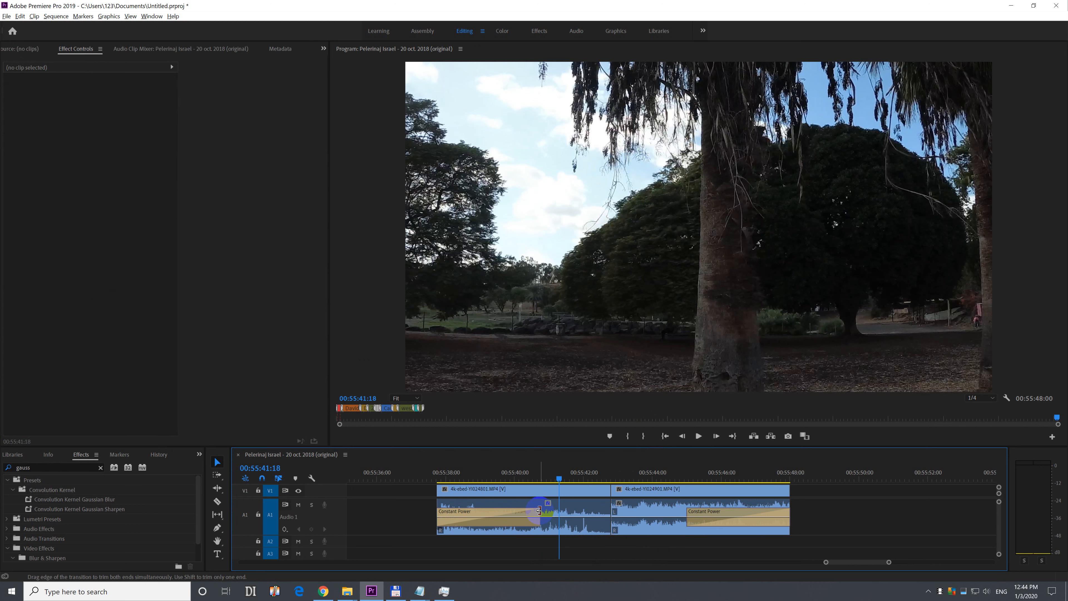
Step: Select the short crossfade at the clip edit so it can be replaced
left_click(455, 512)
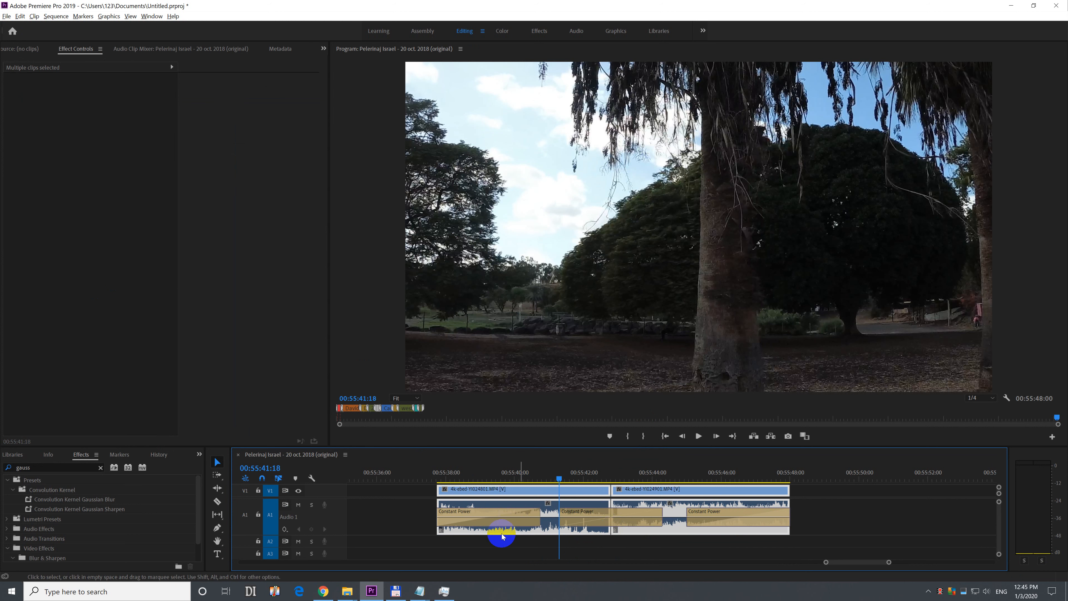
mouse_move(686, 558)
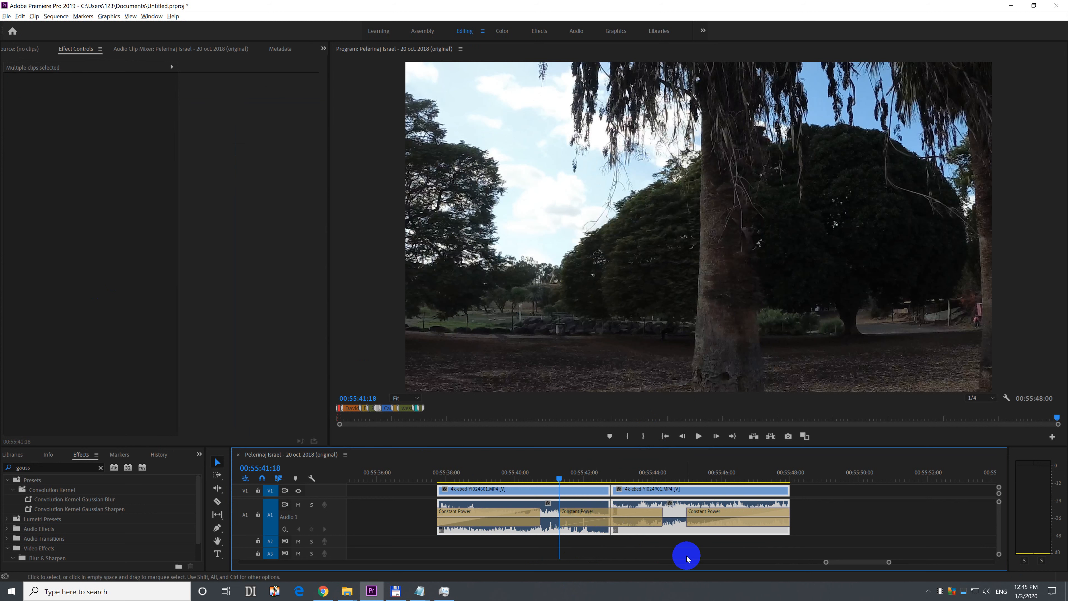